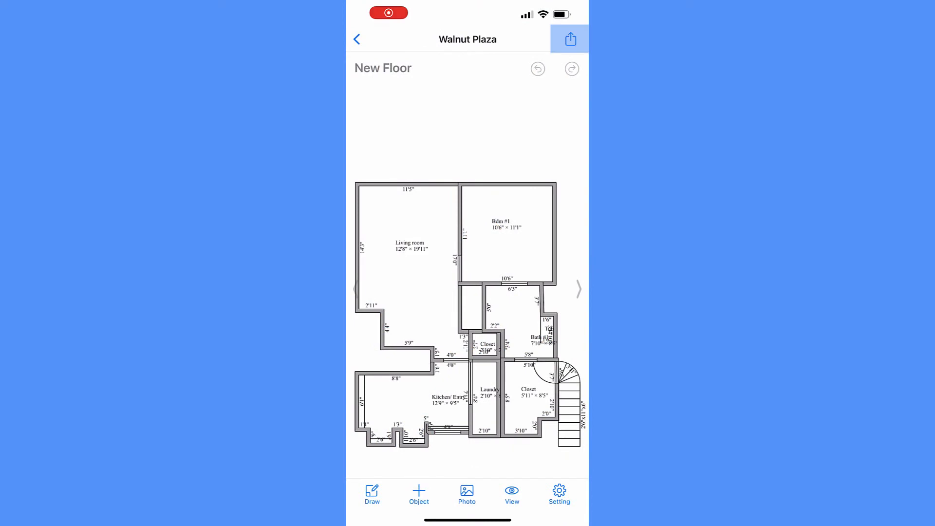
Bring up the share and export menu for the Walnut Plaza floor plan.
click(569, 39)
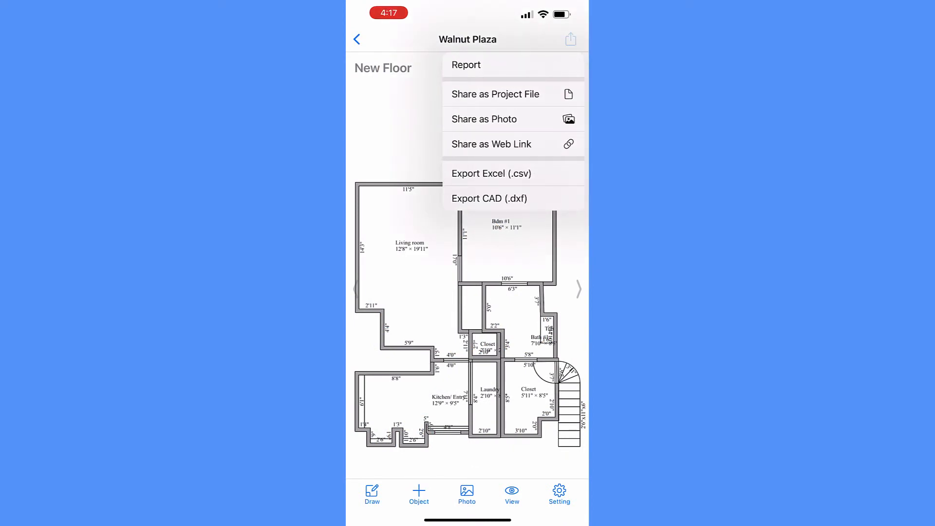
Generate the nine-page Walnut Plaza report and scroll through the summary and room pages.
click(467, 65)
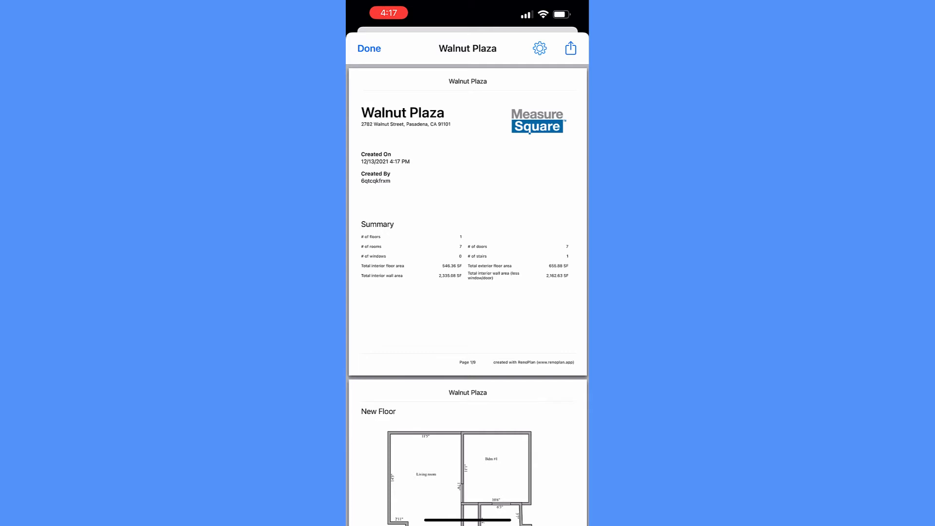
scroll(down, 3)
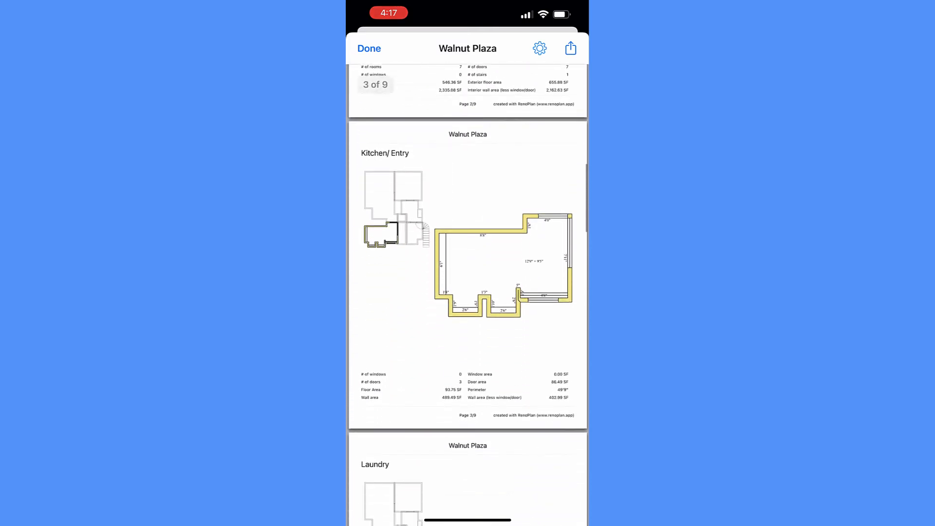
scroll(down, 3)
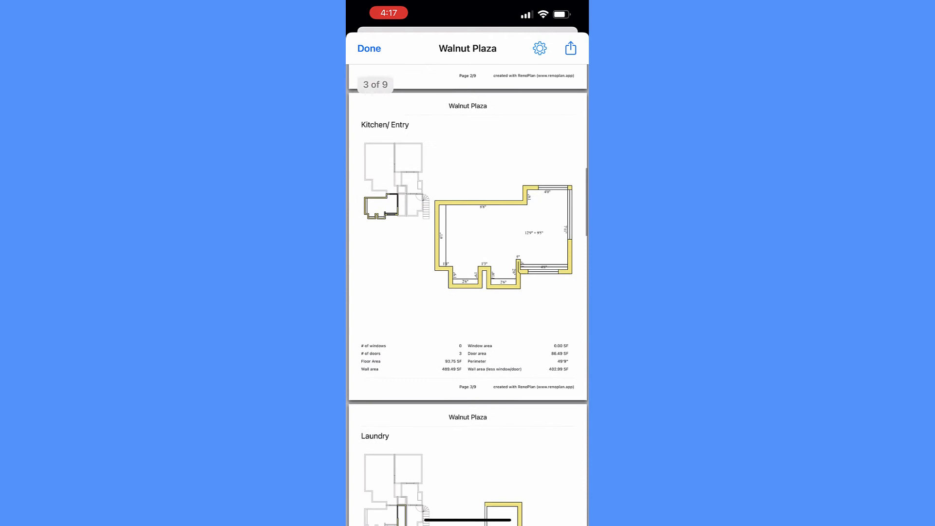
scroll(down, 3)
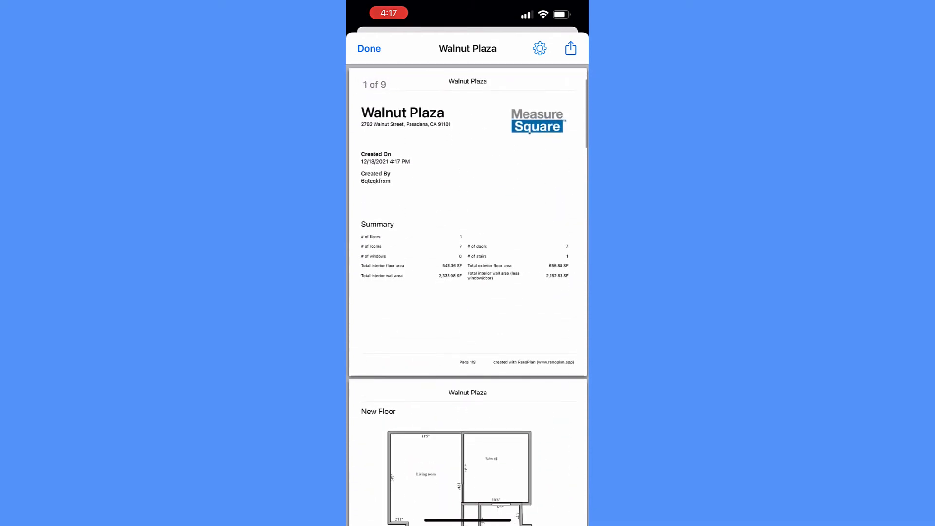
Turn off Measurement in the report settings, then open the 104 KB PDF's share sheet.
click(539, 48)
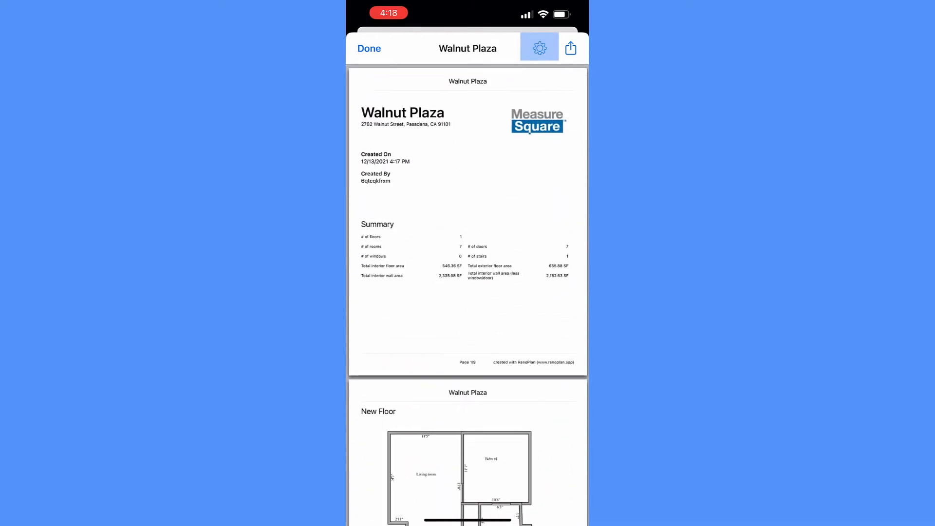
click(538, 48)
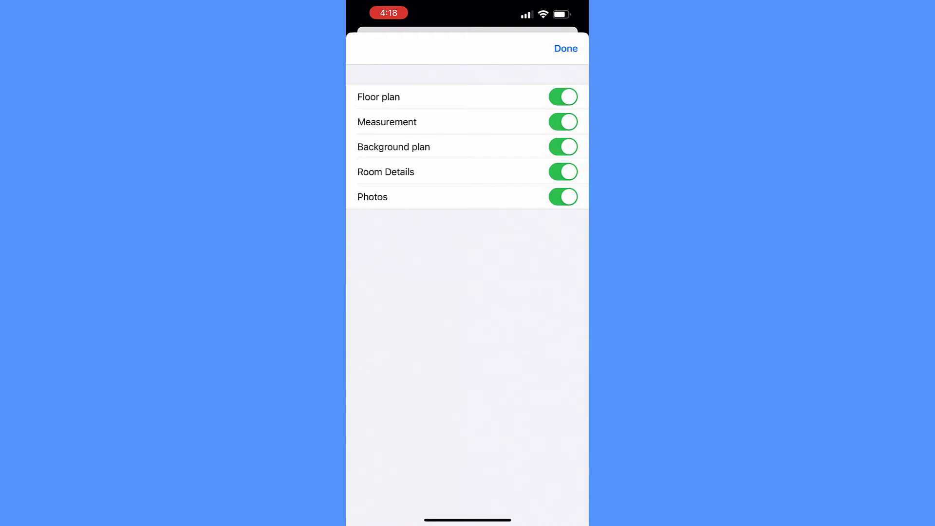
click(561, 122)
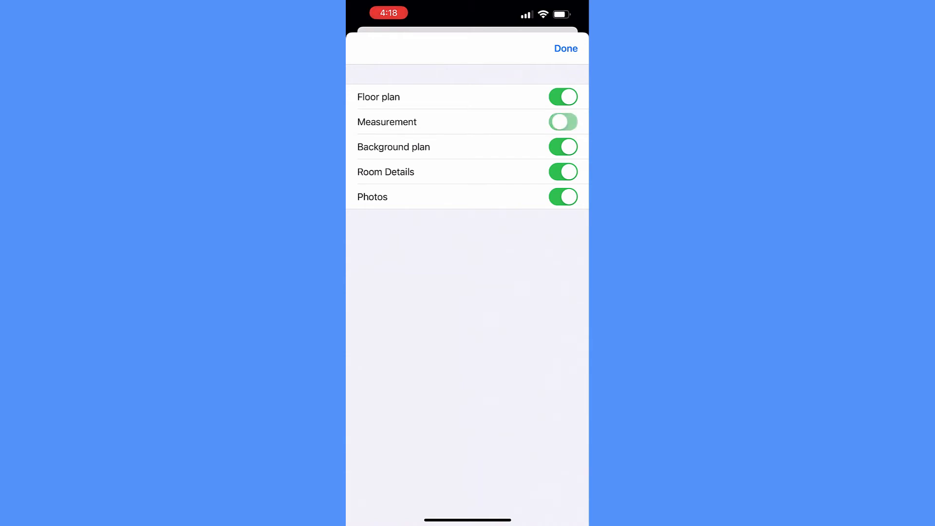
click(564, 48)
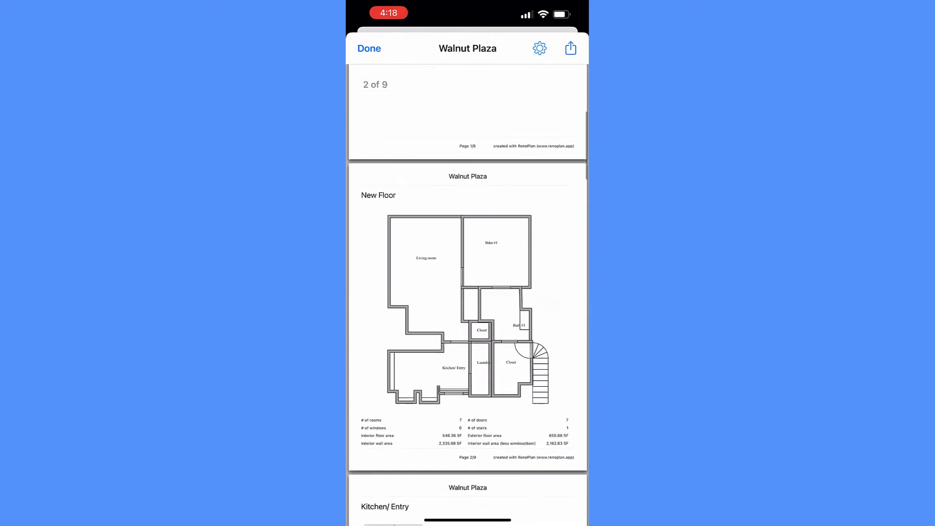
click(569, 48)
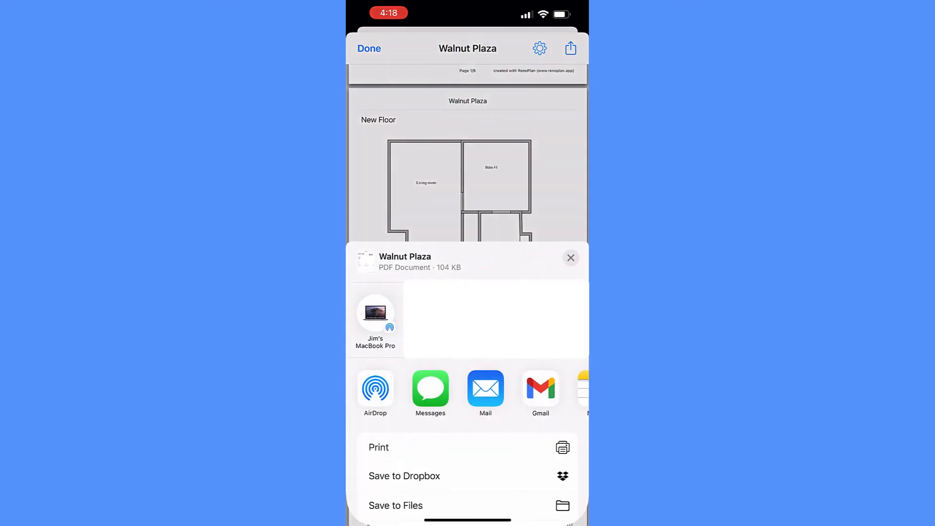